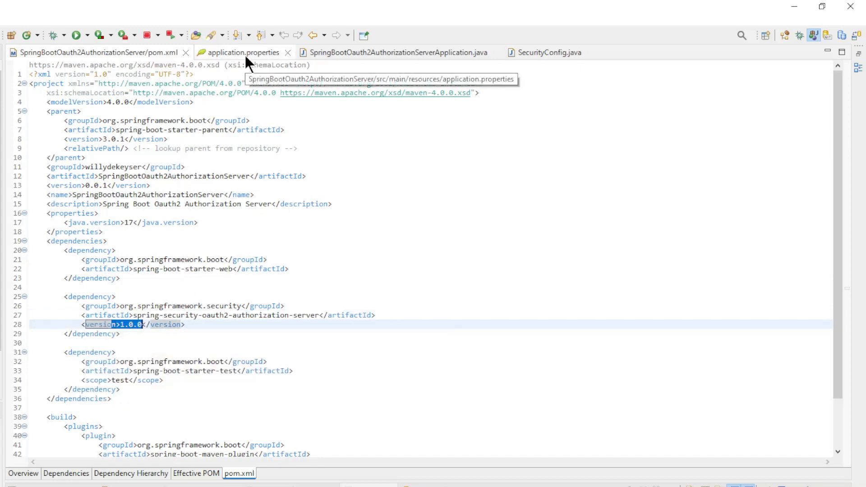
- Review the authorization server's application.properties (server.port=9000), main class and SecurityConfig.java
{"action": "left_click", "coordinate": [242, 53]}
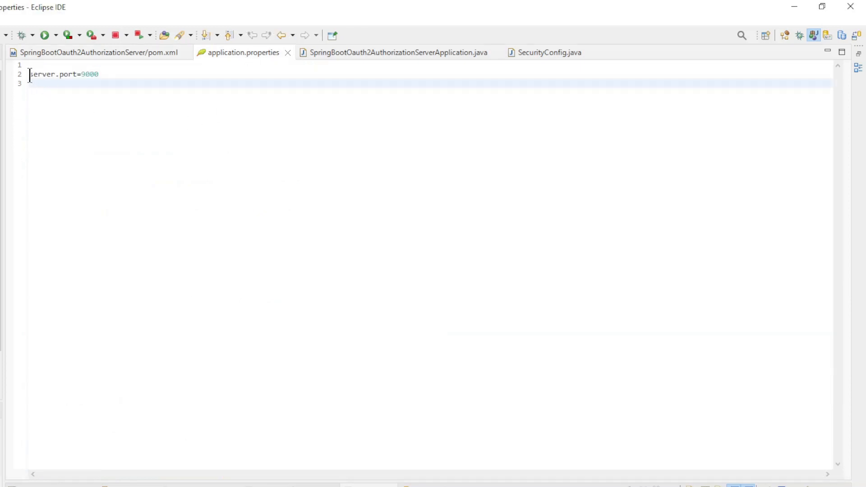
{"action": "triple_click", "coordinate": [64, 74]}
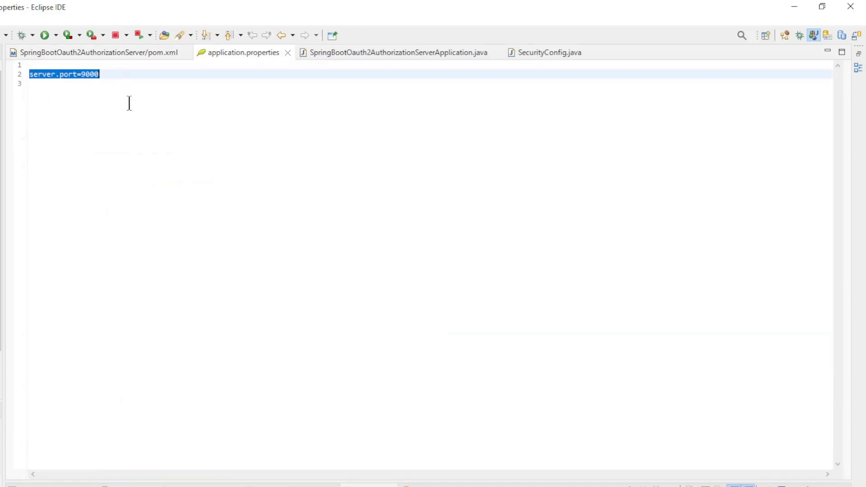
{"action": "left_click", "coordinate": [33, 83]}
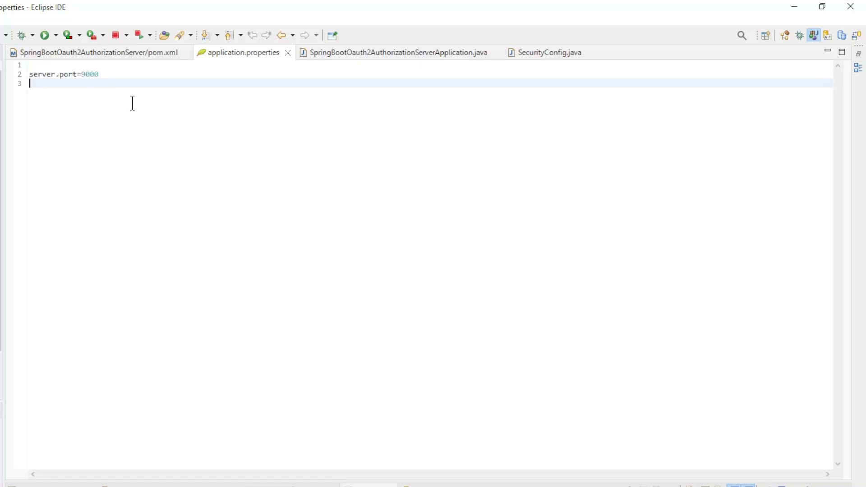
{"action": "left_click", "coordinate": [396, 52]}
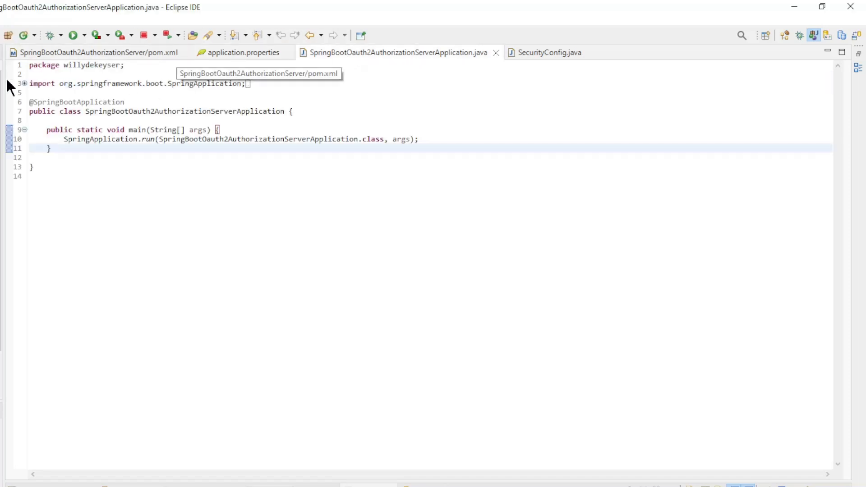
{"action": "mouse_move", "coordinate": [200, 101]}
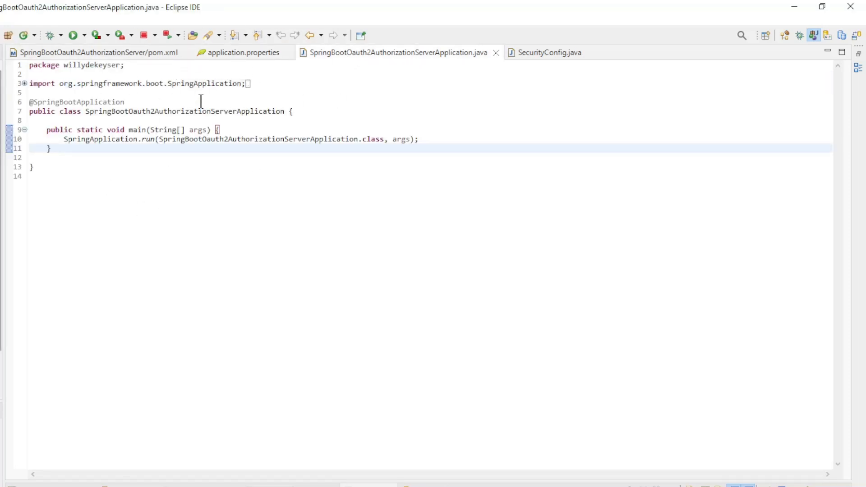
{"action": "left_click", "coordinate": [549, 53]}
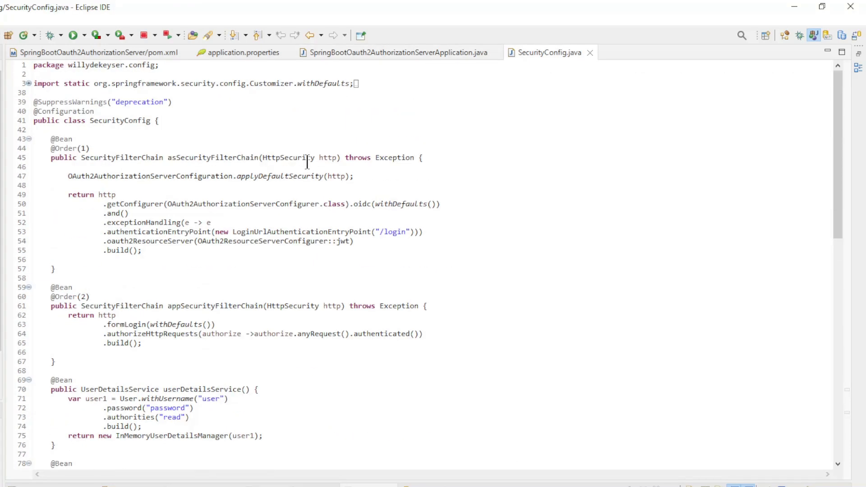
{"action": "double_click", "coordinate": [114, 158]}
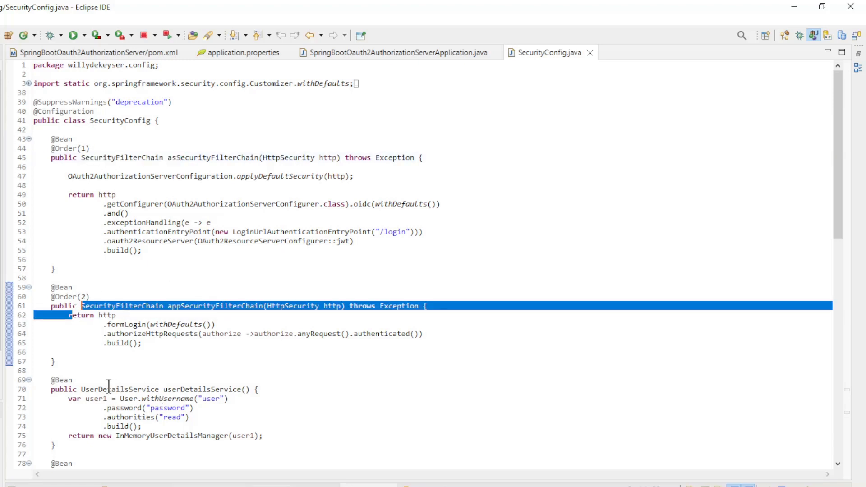
{"action": "double_click", "coordinate": [115, 389]}
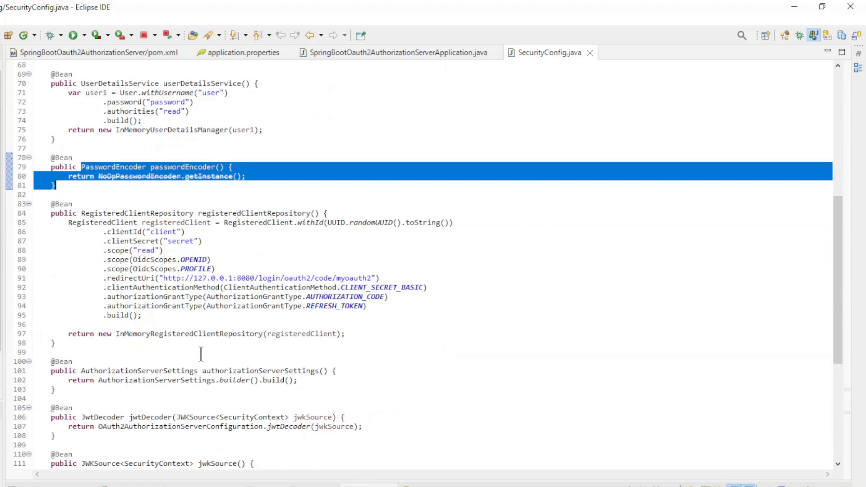
{"action": "double_click", "coordinate": [131, 214]}
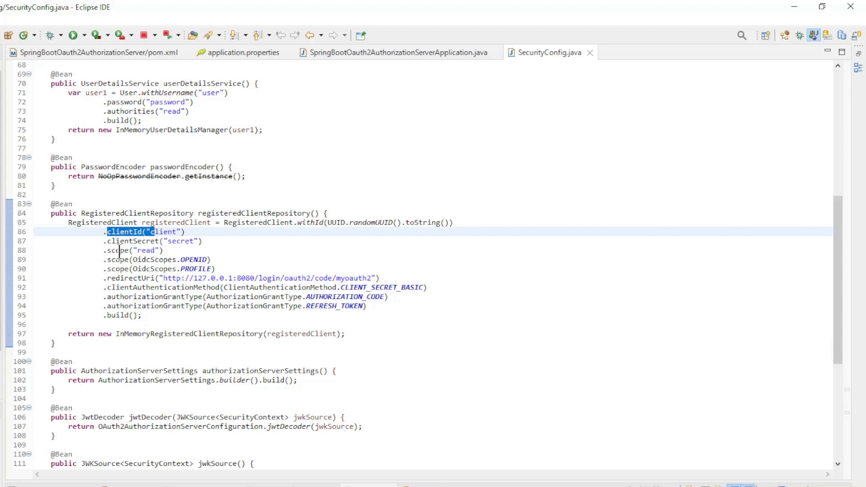
{"action": "left_click_drag", "start_coordinate": [105, 241], "coordinate": [164, 251]}
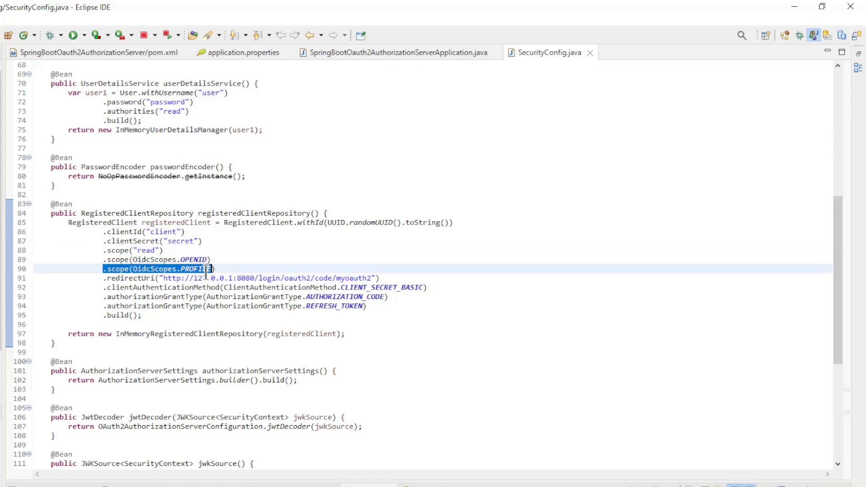
{"action": "left_click", "coordinate": [156, 278]}
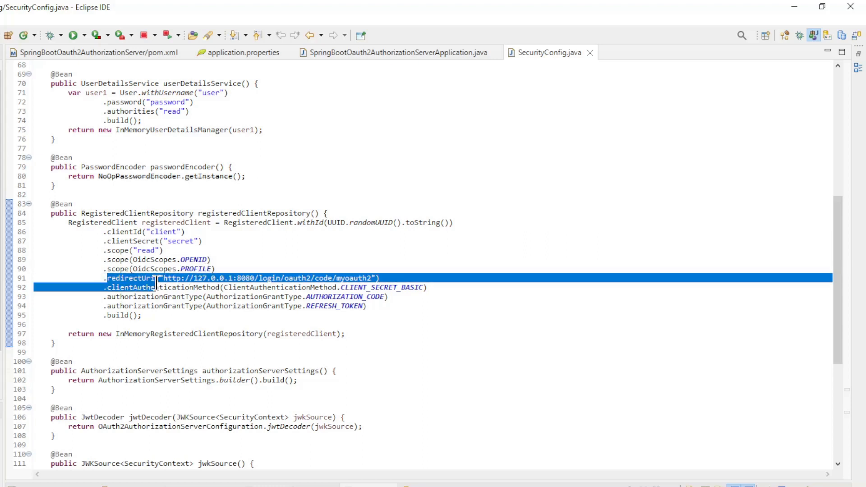
{"action": "double_click", "coordinate": [152, 287]}
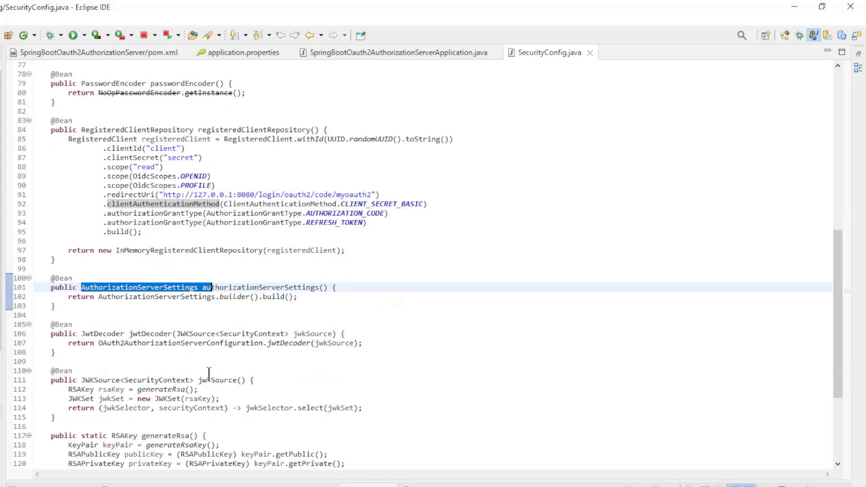
{"action": "double_click", "coordinate": [104, 334]}
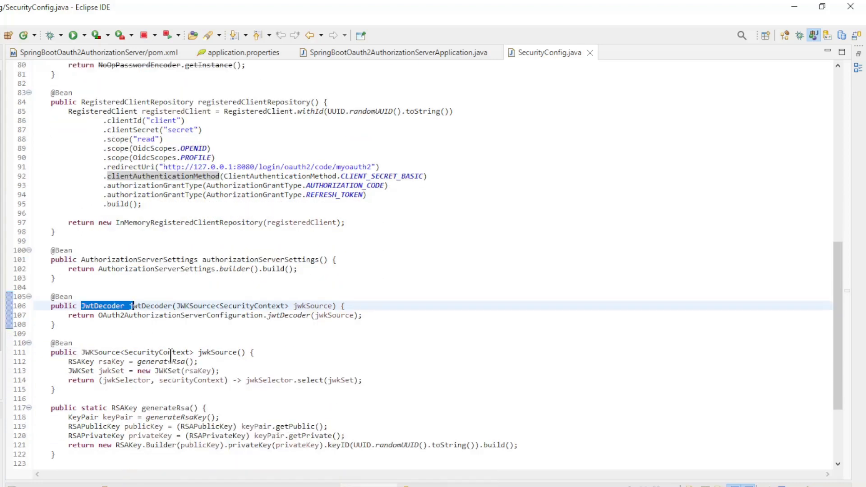
{"action": "scroll", "scroll_direction": "down", "scroll_amount": 3}
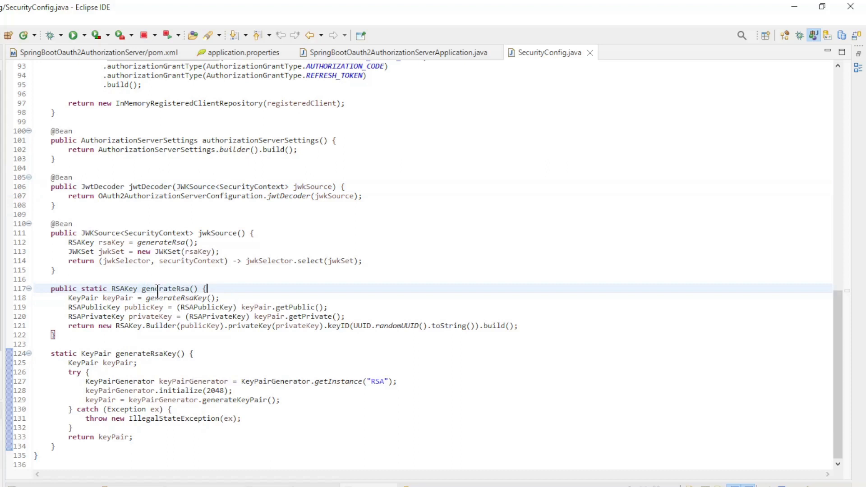
{"action": "double_click", "coordinate": [147, 354]}
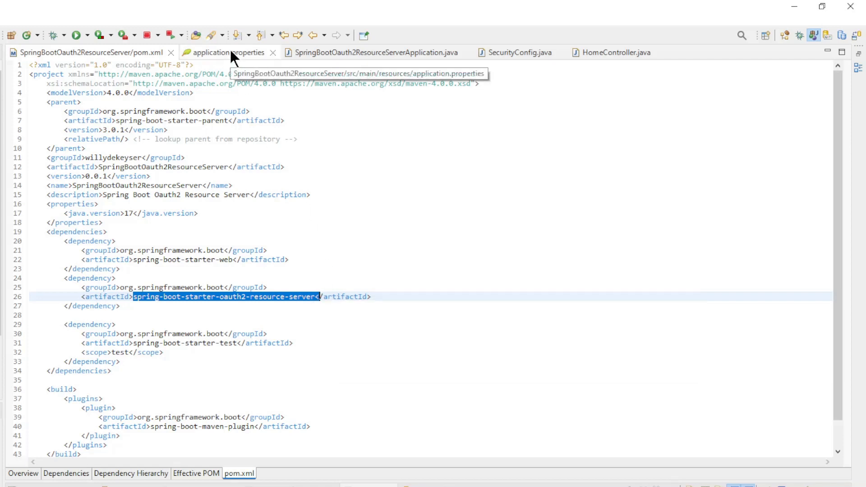
- Review the resource server's properties (server.port=8090), main class and SecurityConfig, then the client pom.xml
{"action": "left_click", "coordinate": [228, 52]}
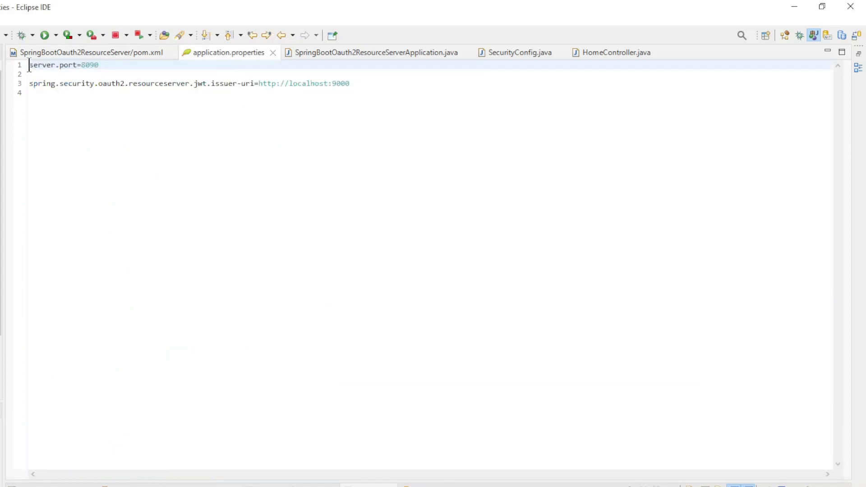
{"action": "triple_click", "coordinate": [64, 64]}
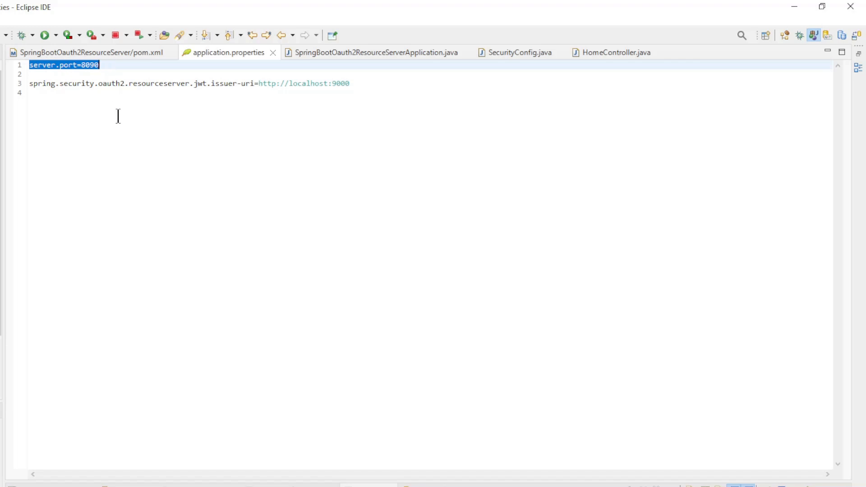
{"action": "mouse_move", "coordinate": [191, 87]}
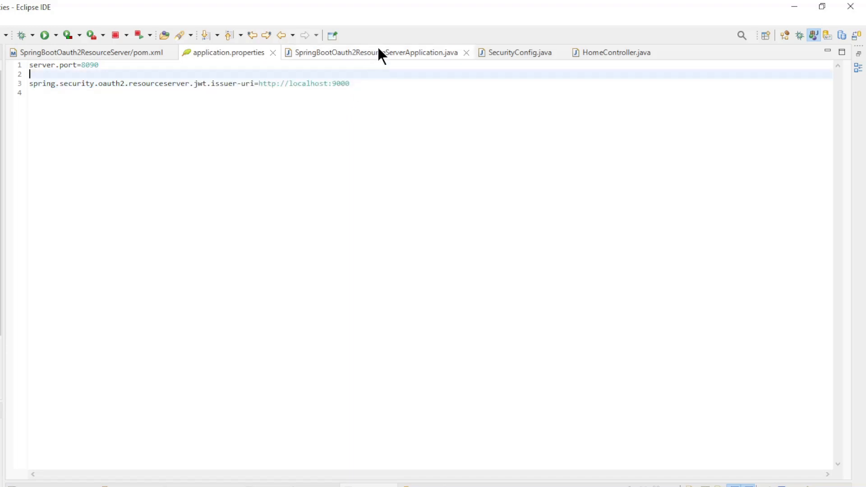
{"action": "left_click", "coordinate": [376, 52]}
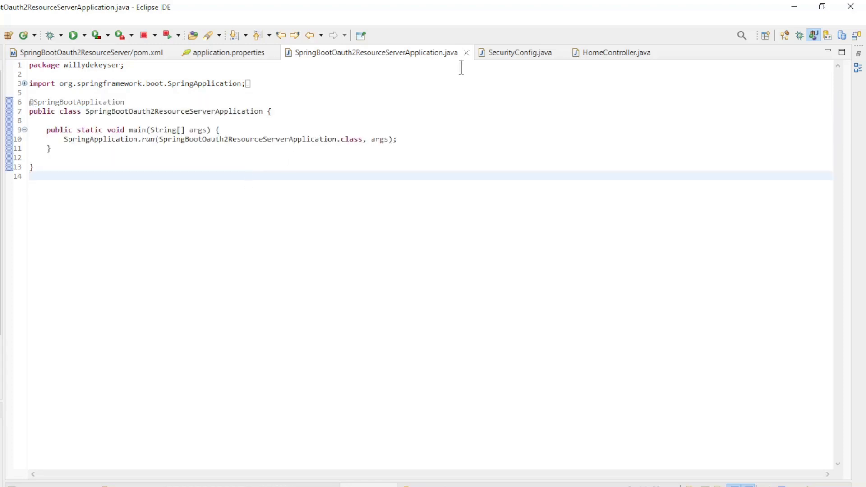
{"action": "left_click", "coordinate": [519, 53]}
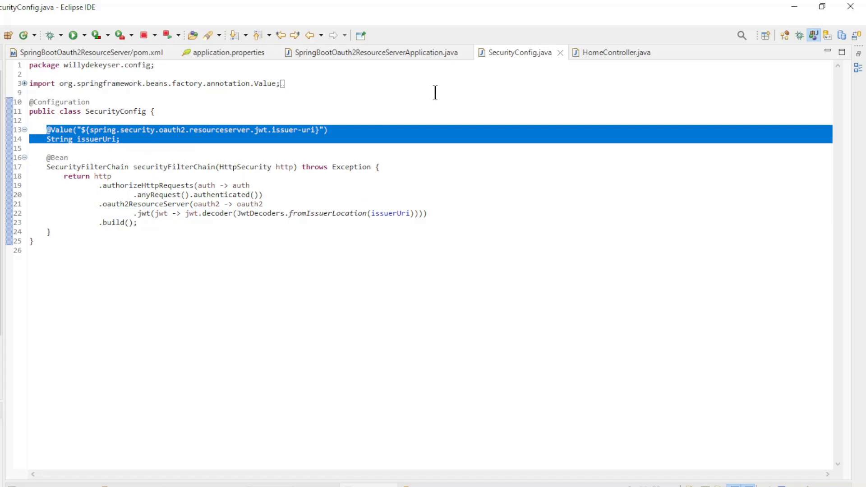
{"action": "left_click", "coordinate": [615, 52]}
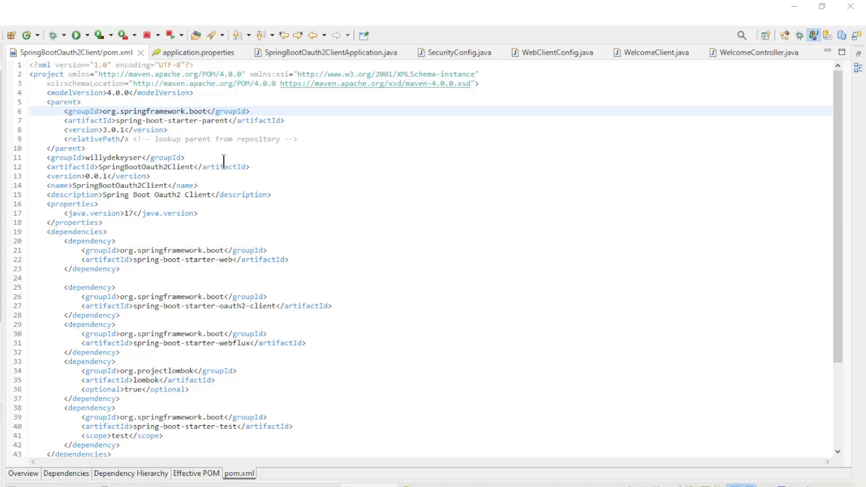
- Highlight the client pom's oauth2-client and webflux dependencies, then view its application.properties
{"action": "double_click", "coordinate": [117, 167]}
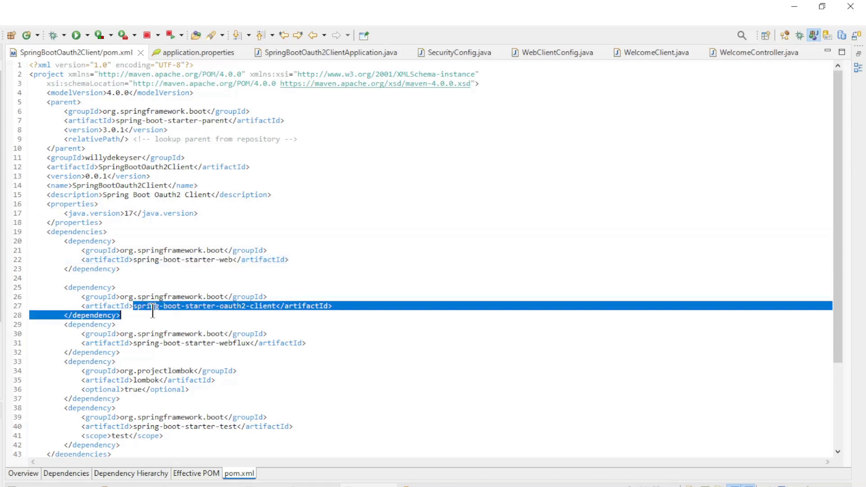
{"action": "double_click", "coordinate": [205, 306]}
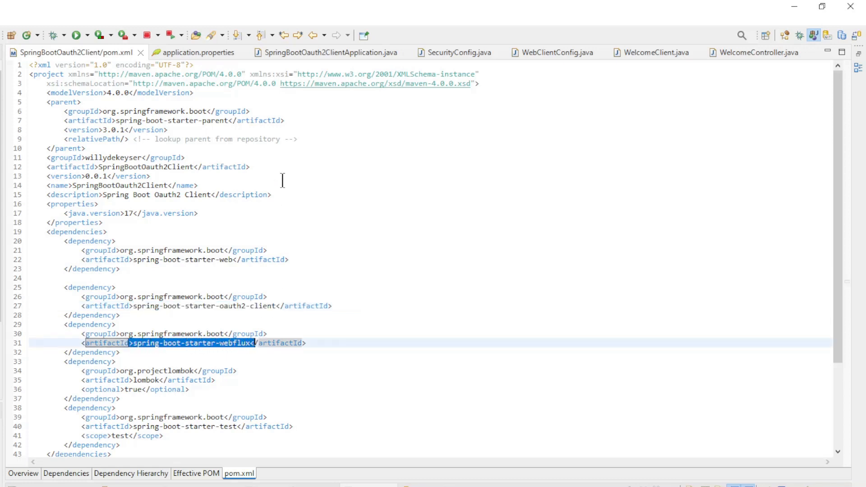
{"action": "left_click", "coordinate": [111, 176]}
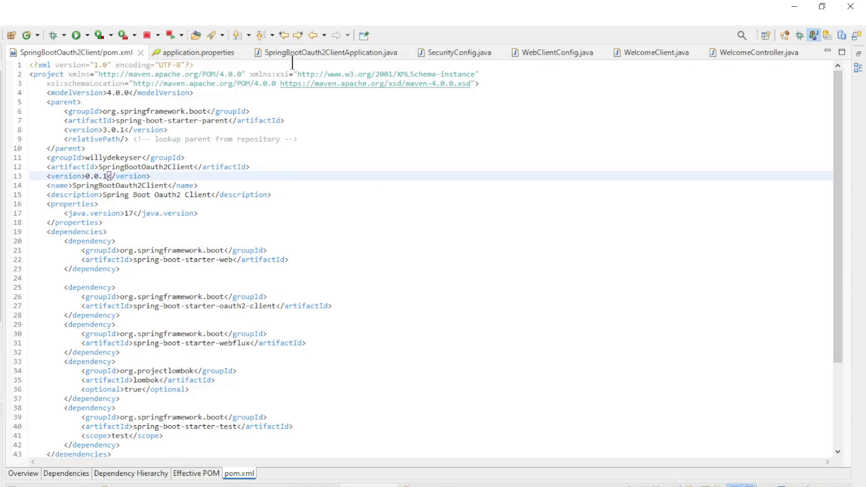
{"action": "left_click", "coordinate": [198, 52]}
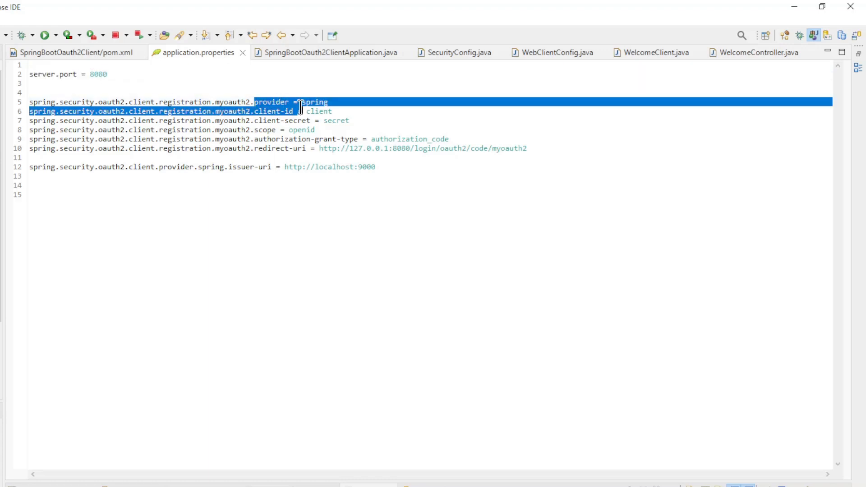
- Highlight client-id, authorization-grant-type, redirect-uri and issuer-uri in the client properties, then view the main class
{"action": "double_click", "coordinate": [265, 111]}
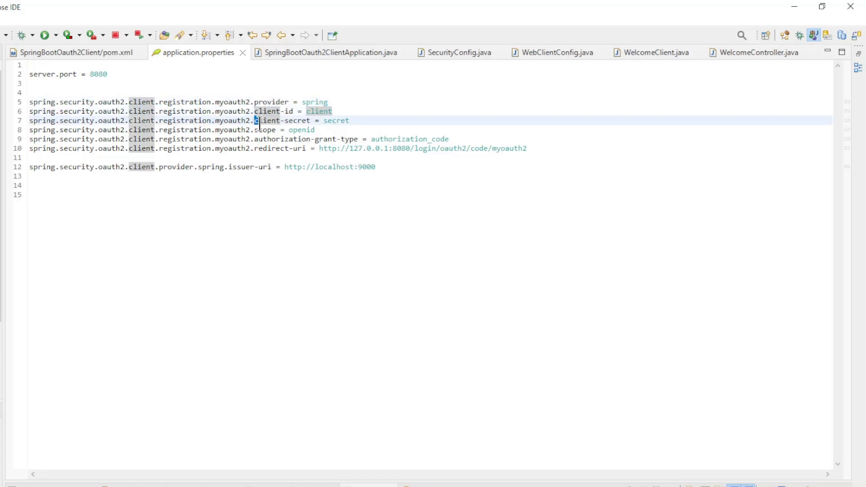
{"action": "double_click", "coordinate": [282, 121]}
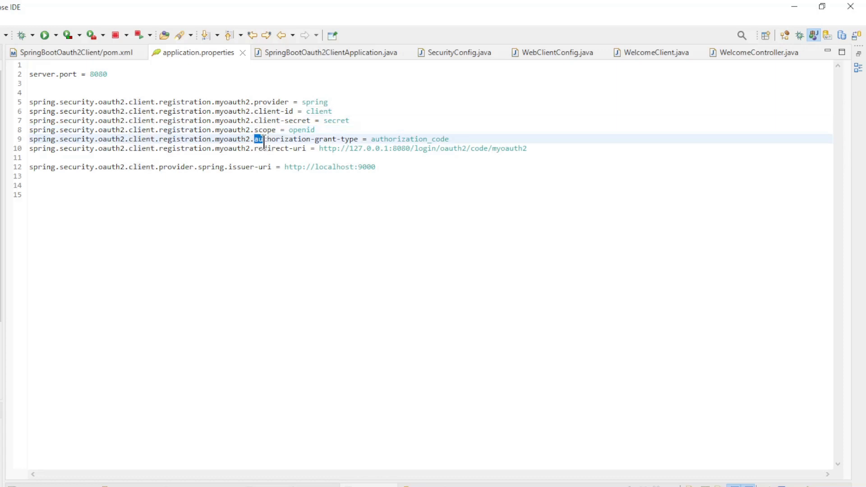
{"action": "double_click", "coordinate": [307, 138]}
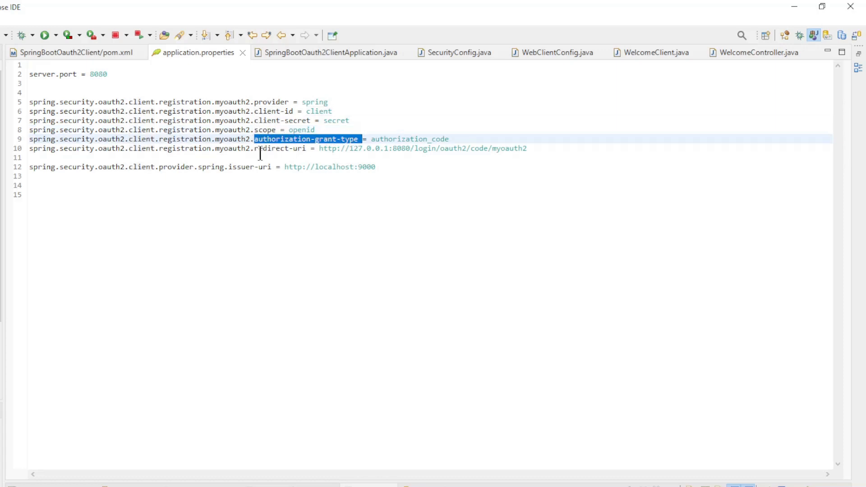
{"action": "double_click", "coordinate": [280, 148]}
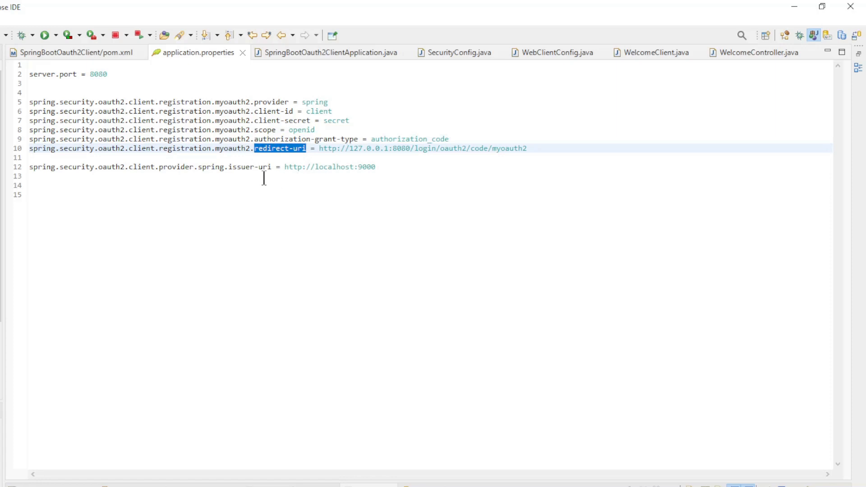
{"action": "double_click", "coordinate": [249, 167]}
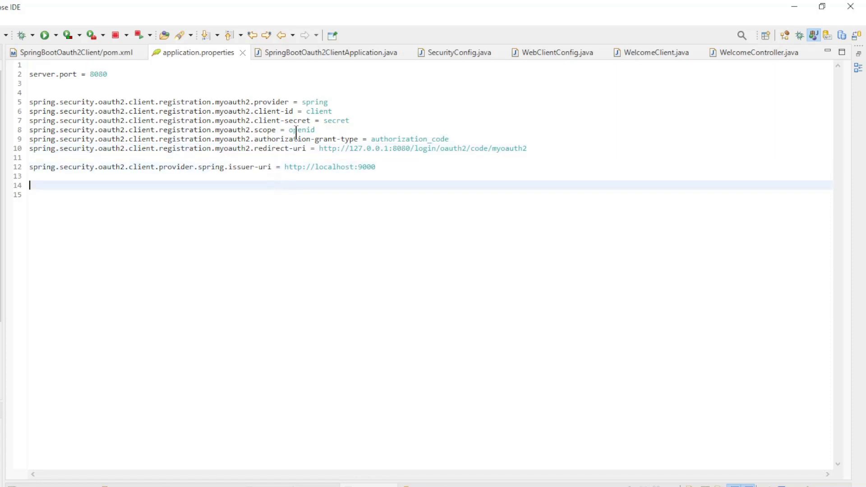
{"action": "left_click", "coordinate": [330, 52]}
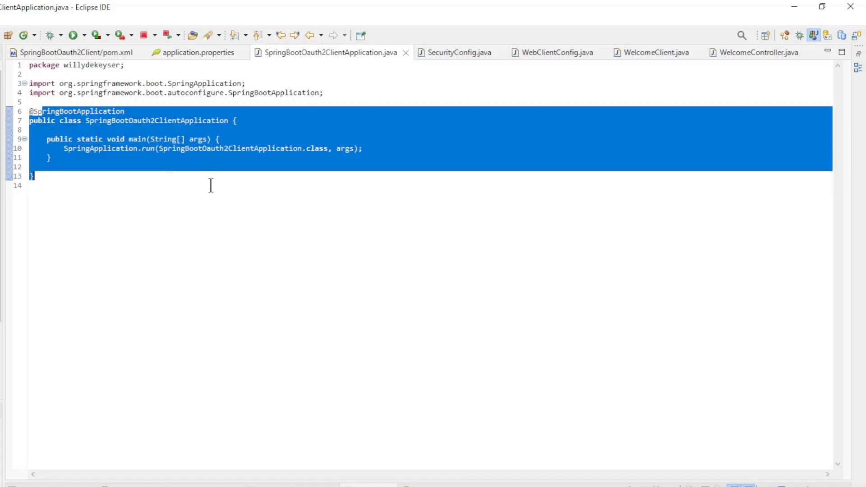
- Review the client's SecurityConfig filter chain, WebClientConfig proxy factory, WelcomeClient and WelcomeController classes
{"action": "left_click", "coordinate": [459, 52]}
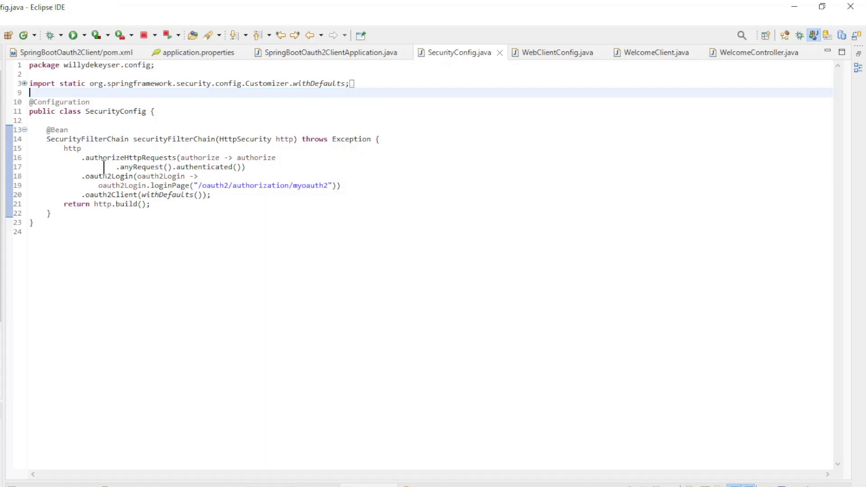
{"action": "left_click_drag", "start_coordinate": [114, 167], "coordinate": [246, 167]}
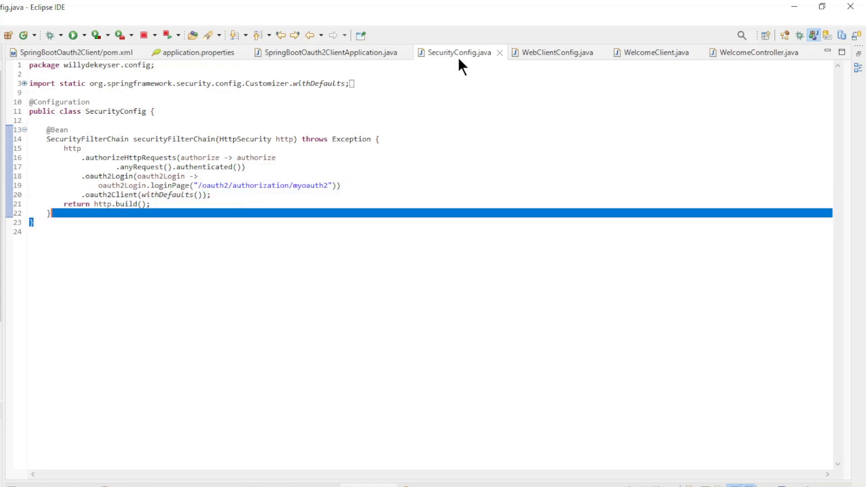
{"action": "left_click", "coordinate": [552, 53]}
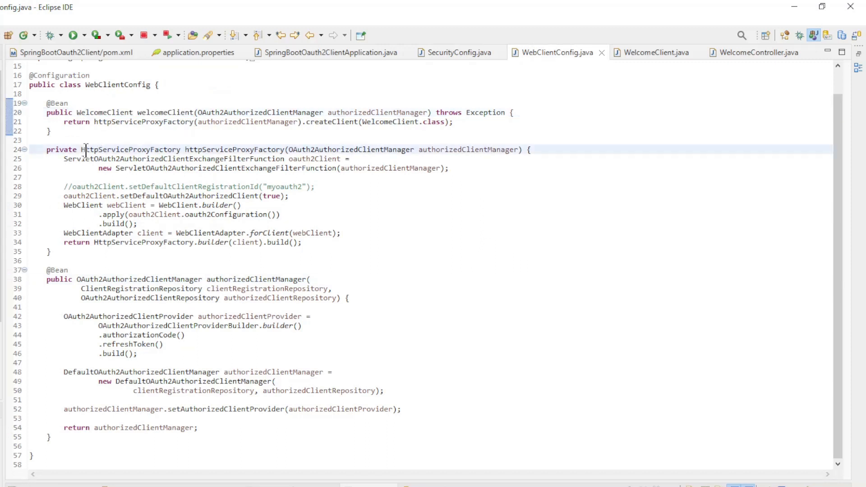
{"action": "double_click", "coordinate": [131, 150]}
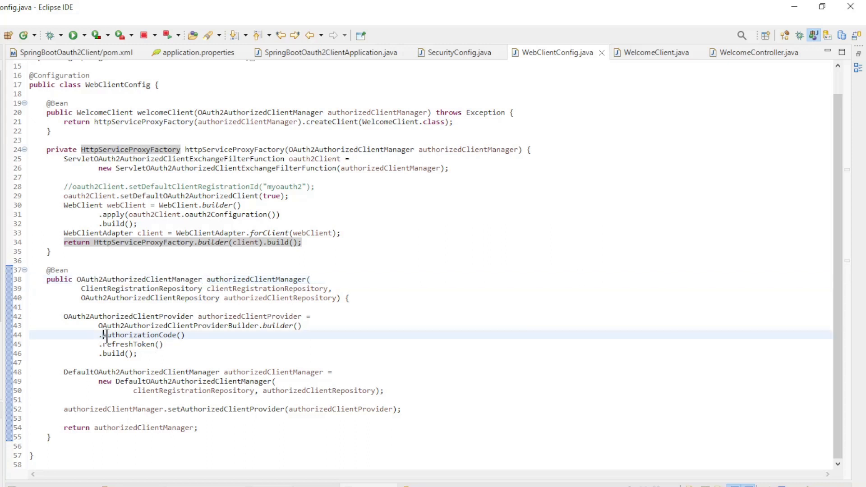
{"action": "left_click_drag", "start_coordinate": [99, 335], "coordinate": [137, 353]}
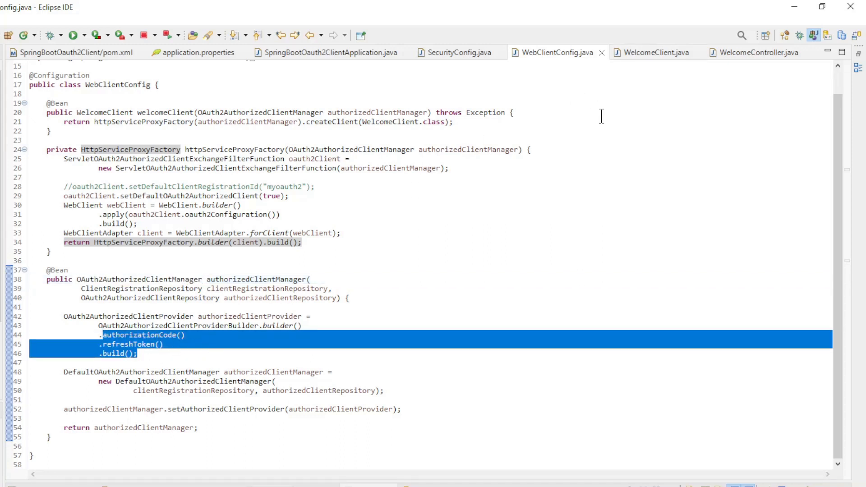
{"action": "left_click", "coordinate": [138, 354]}
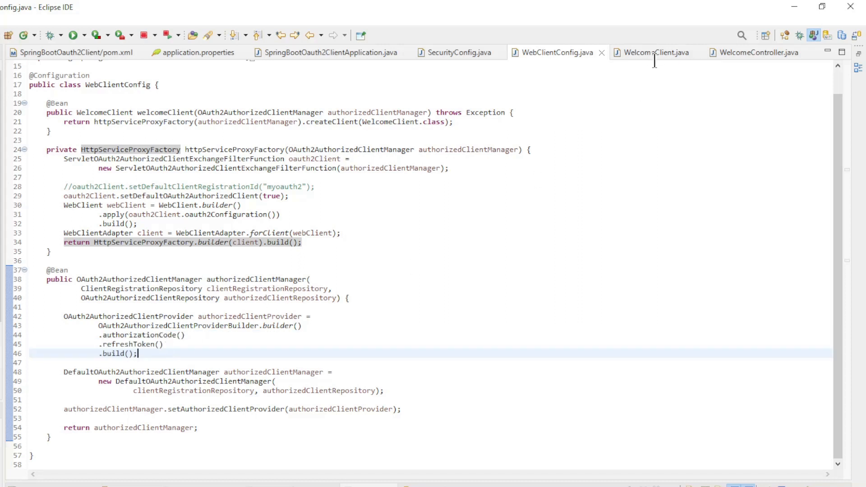
{"action": "left_click", "coordinate": [656, 52]}
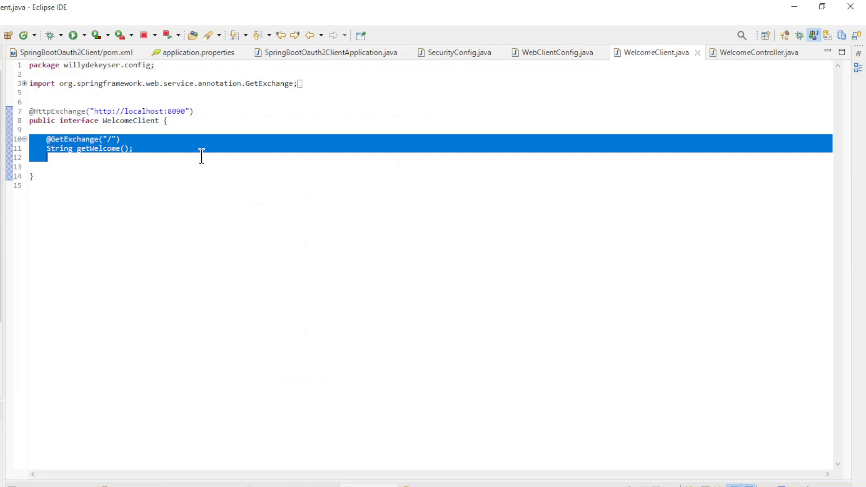
{"action": "mouse_move", "coordinate": [732, 61]}
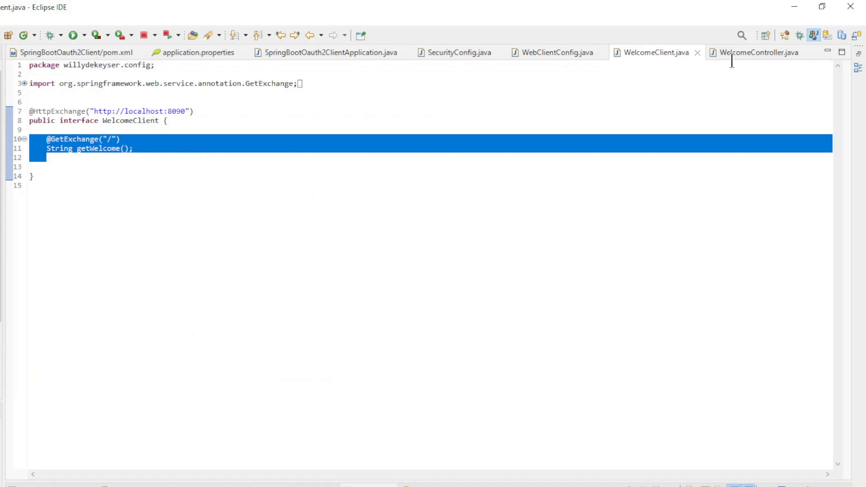
{"action": "left_click", "coordinate": [760, 52]}
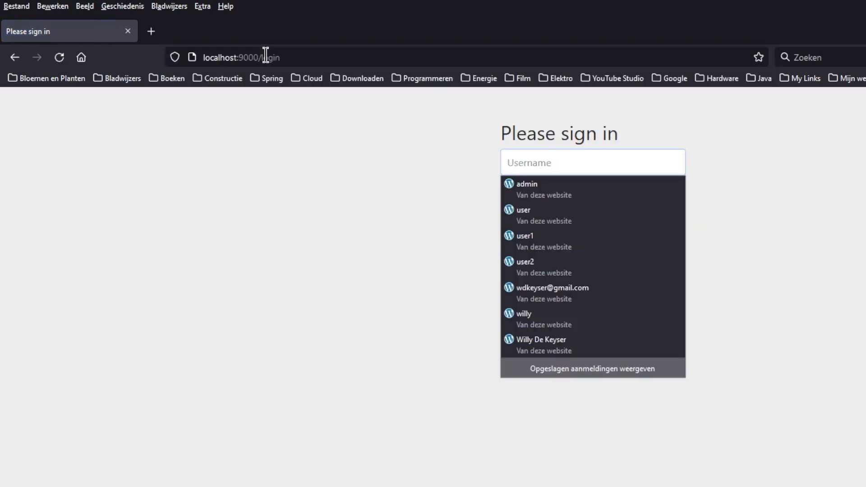
- Sign in at localhost:9000 as the saved user 'user' with its password
{"action": "left_click", "coordinate": [523, 210]}
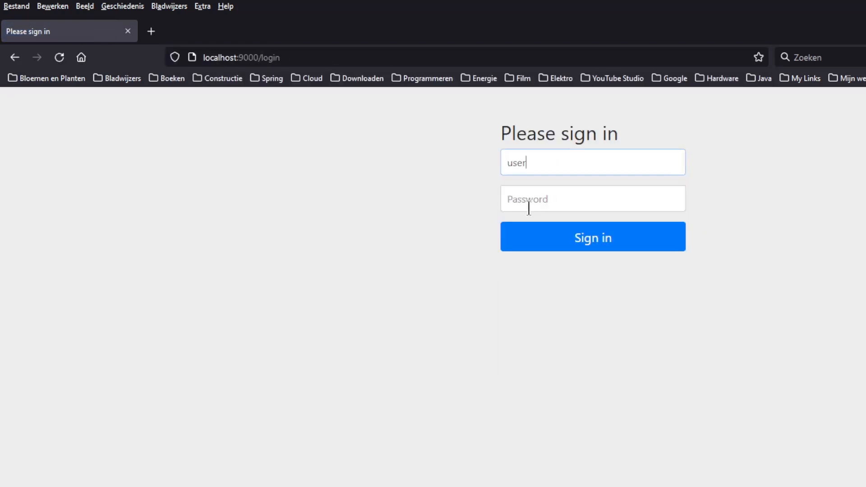
{"action": "type", "text": "password"}
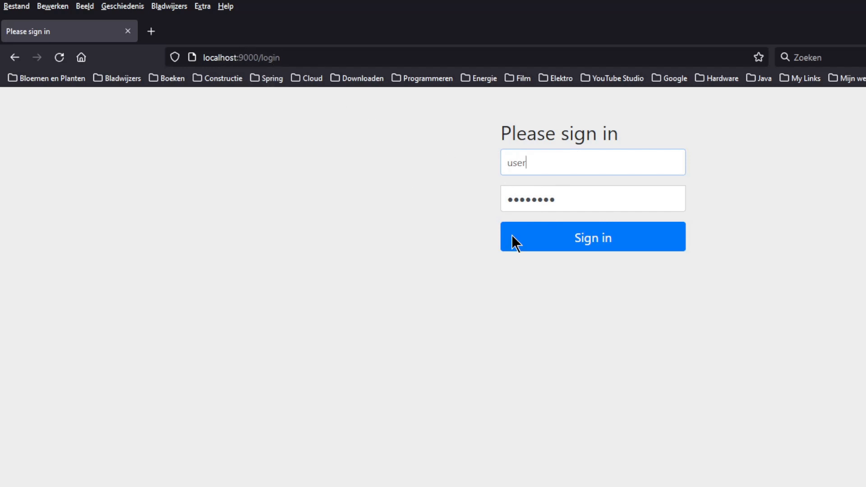
{"action": "left_click", "coordinate": [592, 237]}
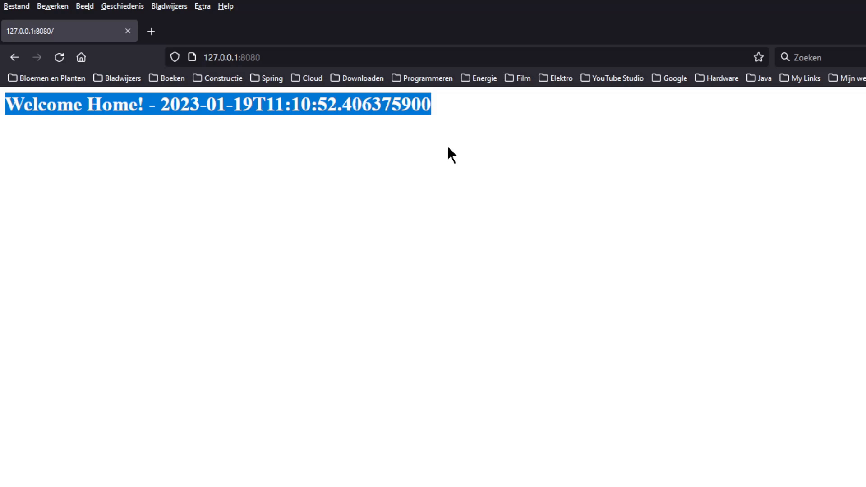
{"action": "mouse_move", "coordinate": [443, 179]}
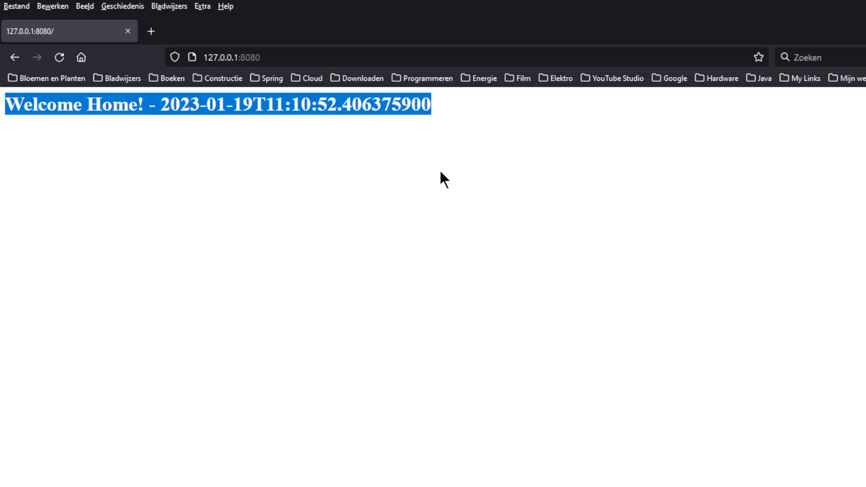